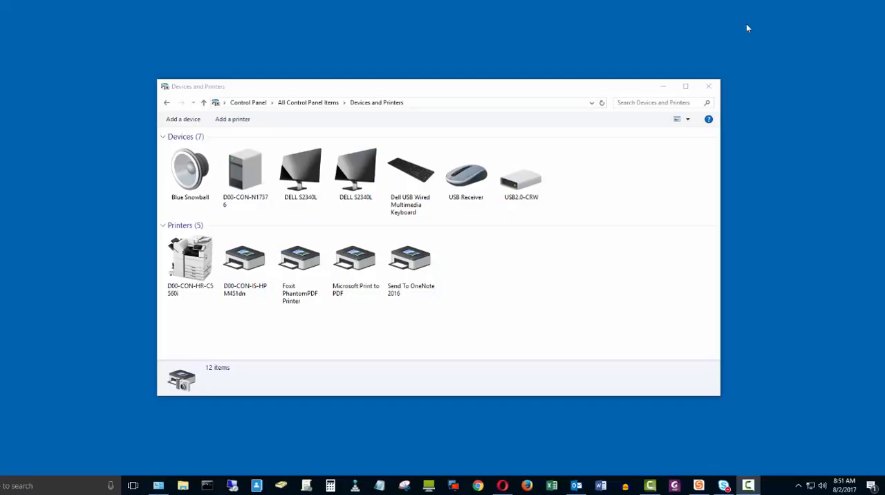
mouse_move(489, 96)
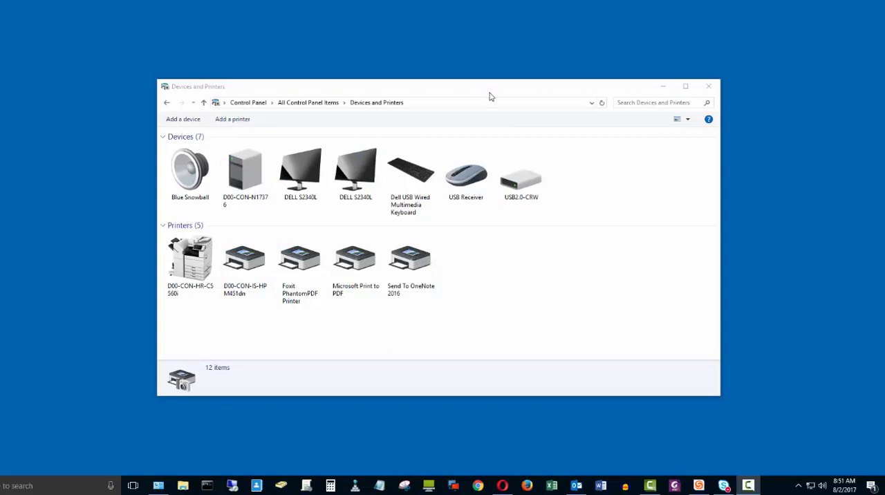
Expand the system tray's hidden notification icons, revealing Bluetooth, Outlook and printer icons
click(409, 260)
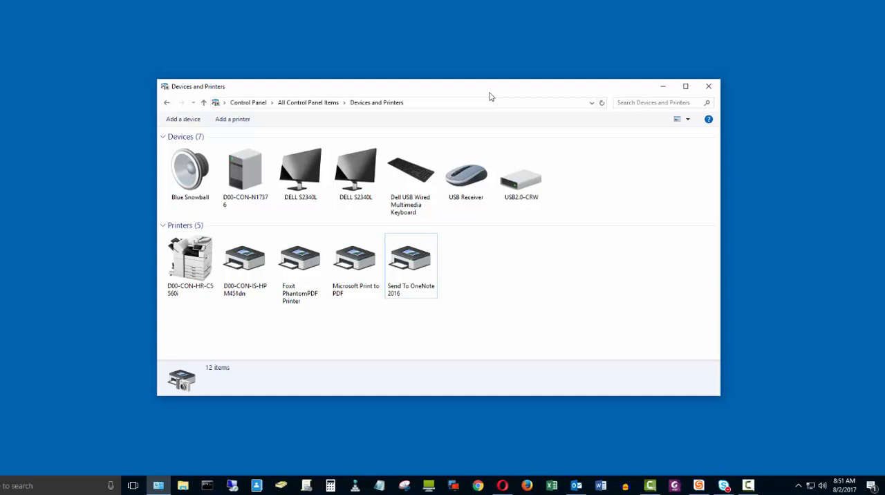
mouse_move(365, 179)
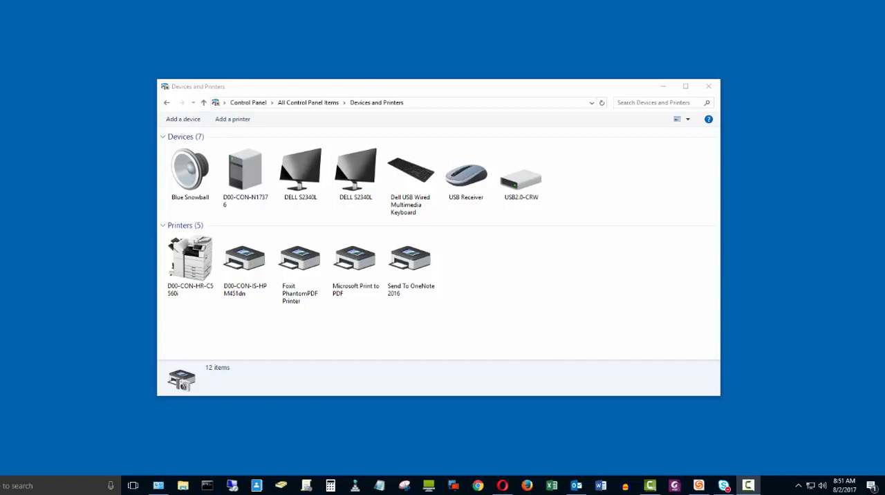
click(799, 484)
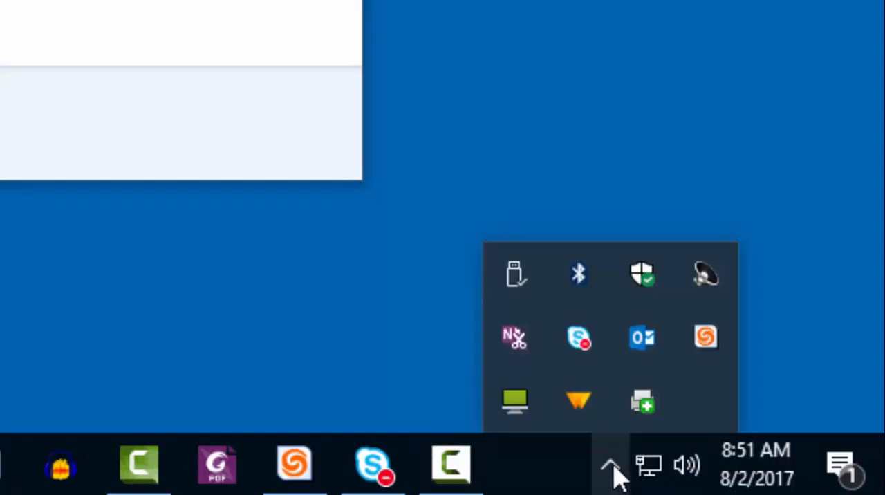
mouse_move(642, 401)
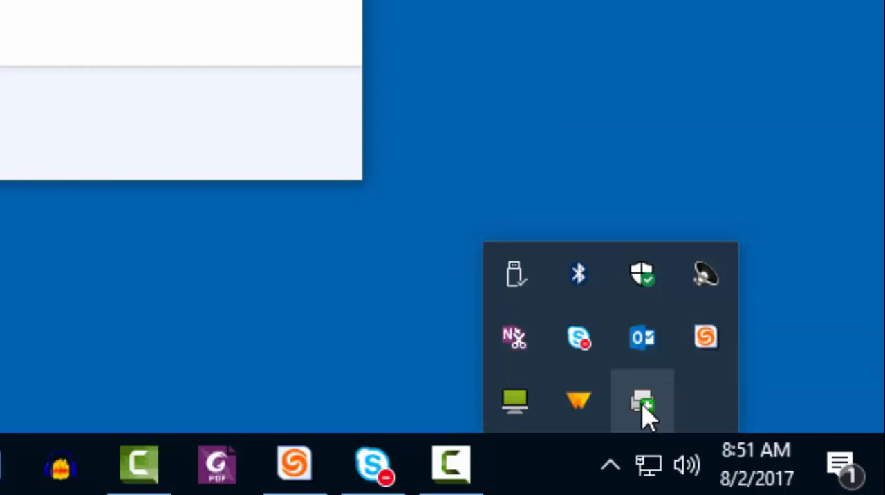
Bring up the PrinterLogic tray menu to reach Refresh Configurations
right_click(641, 403)
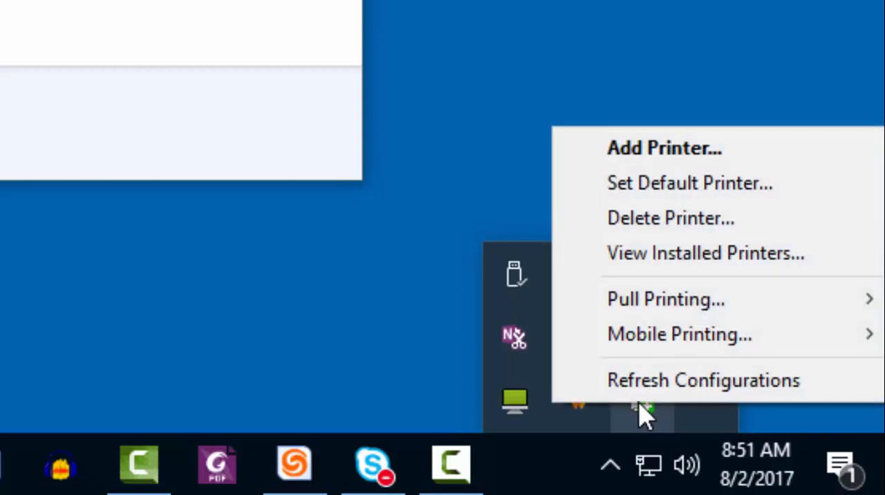
mouse_move(703, 378)
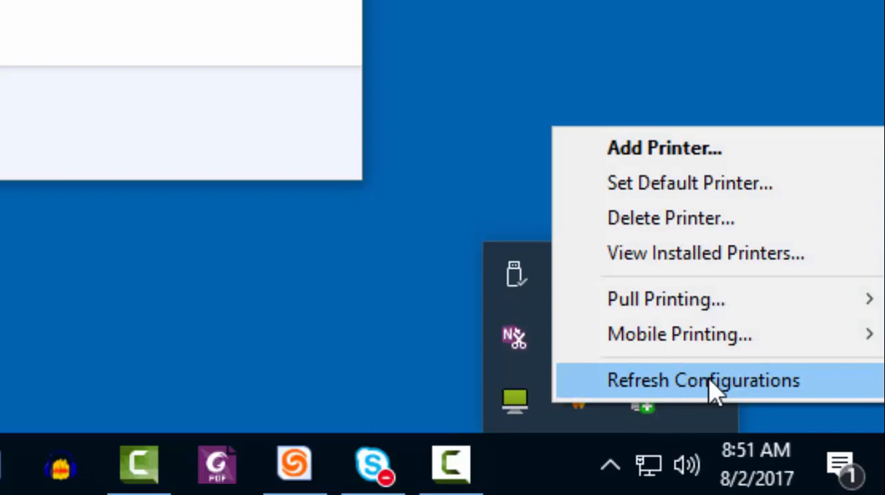
mouse_move(702, 394)
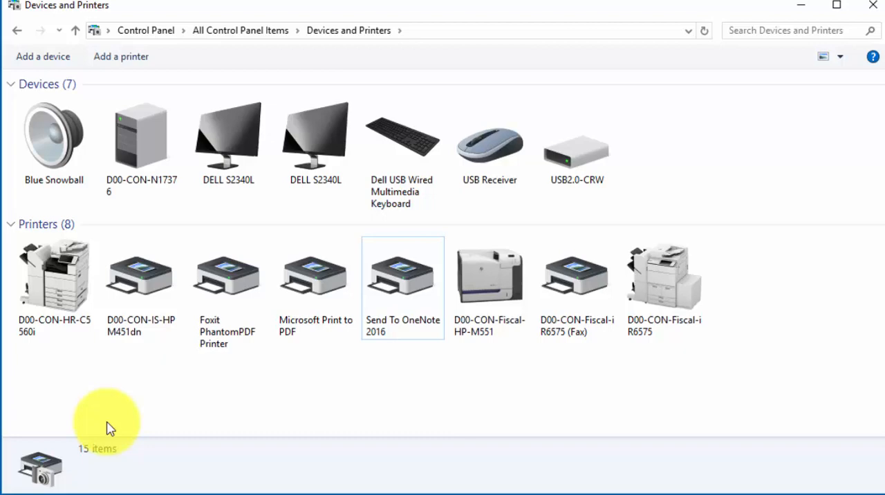
mouse_move(455, 408)
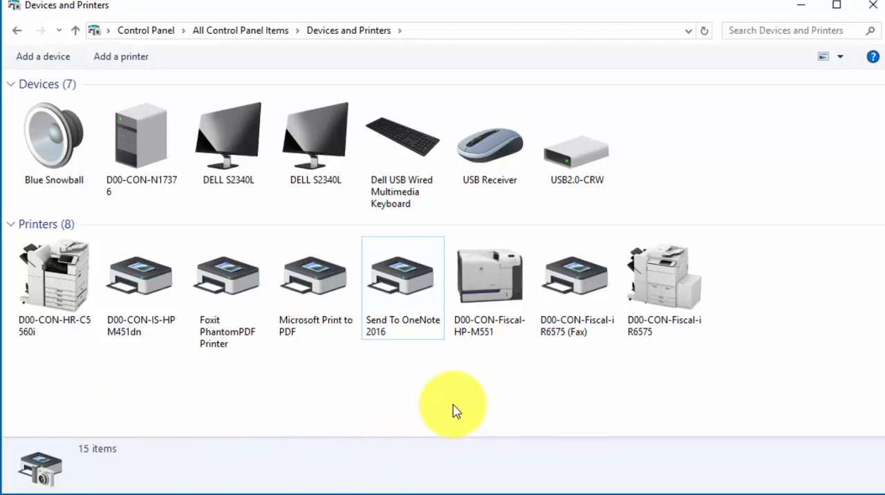
mouse_move(415, 345)
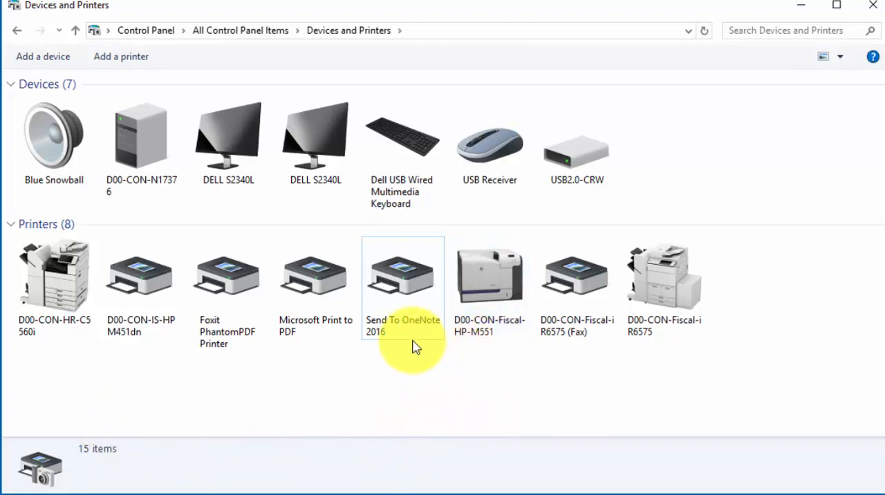
View status-bar details of the new D00-CON-Fiscal HP M551 and iR6575 fax printers
click(489, 277)
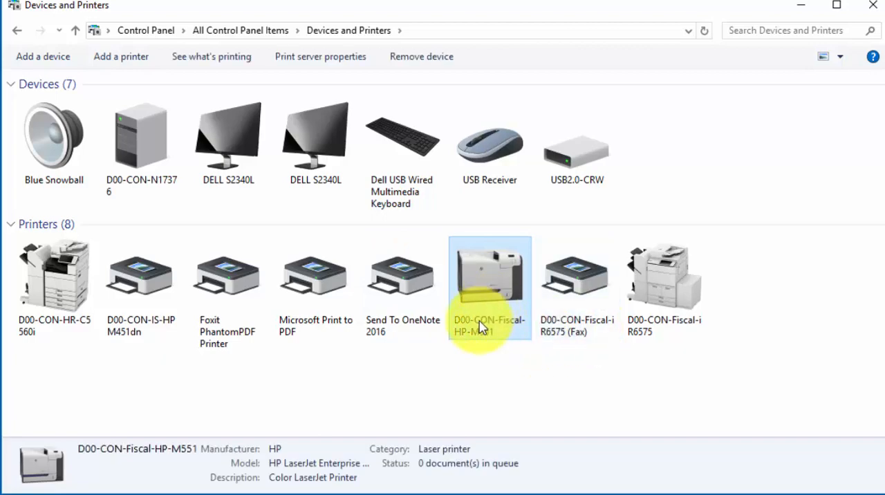
mouse_move(633, 279)
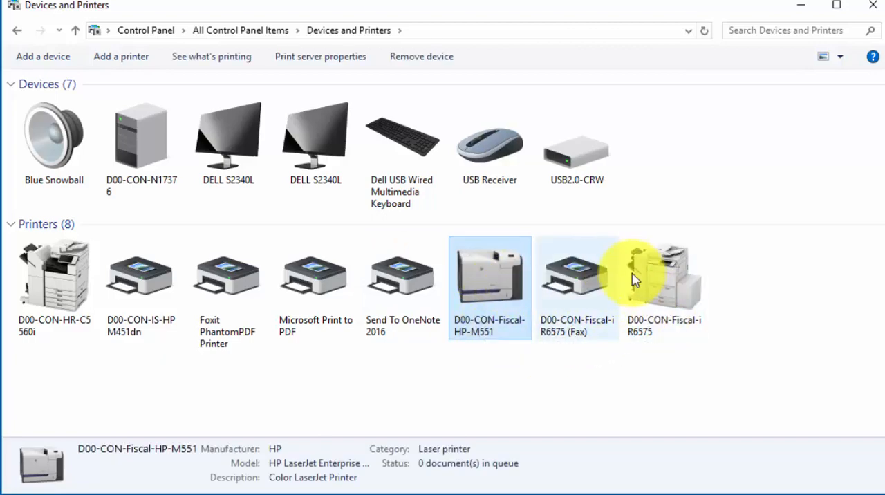
click(577, 273)
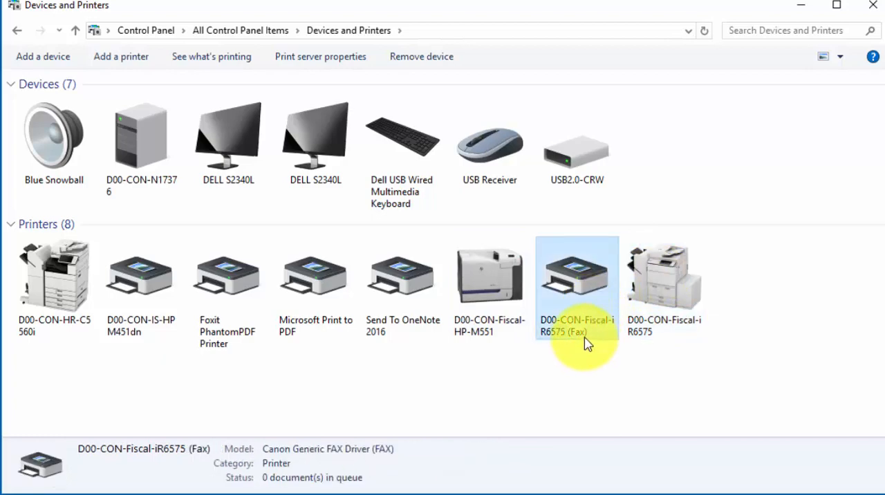
mouse_move(542, 372)
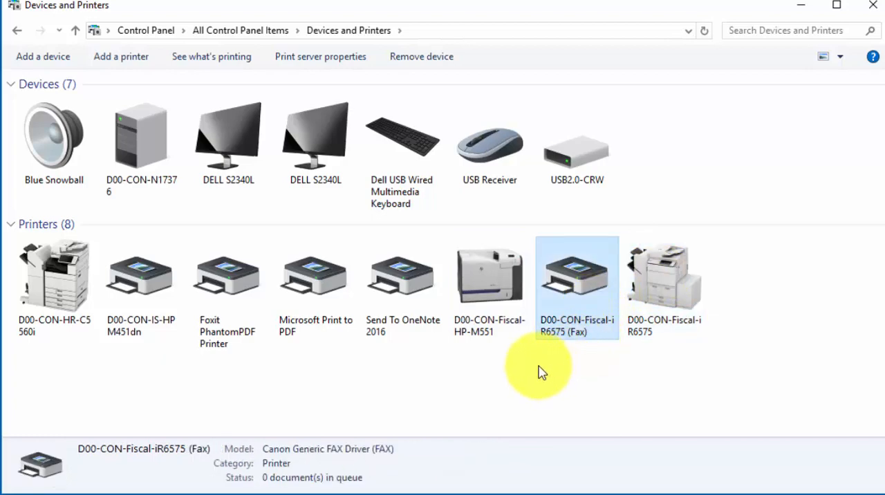
mouse_move(491, 365)
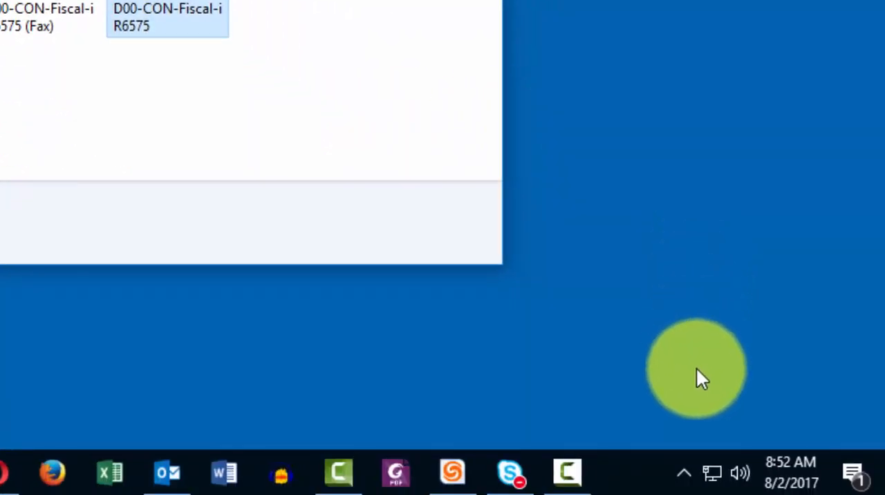
Expand the hidden tray icons again to reveal the PrinterLogic icon
click(683, 473)
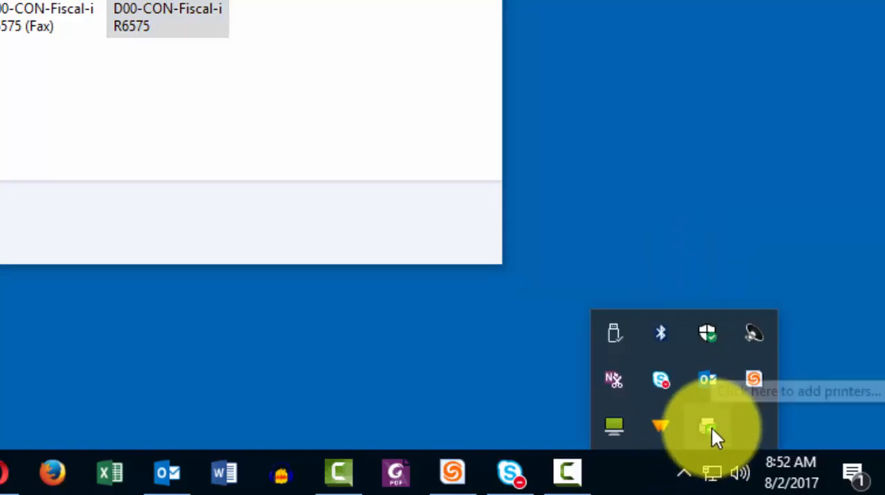
mouse_move(712, 436)
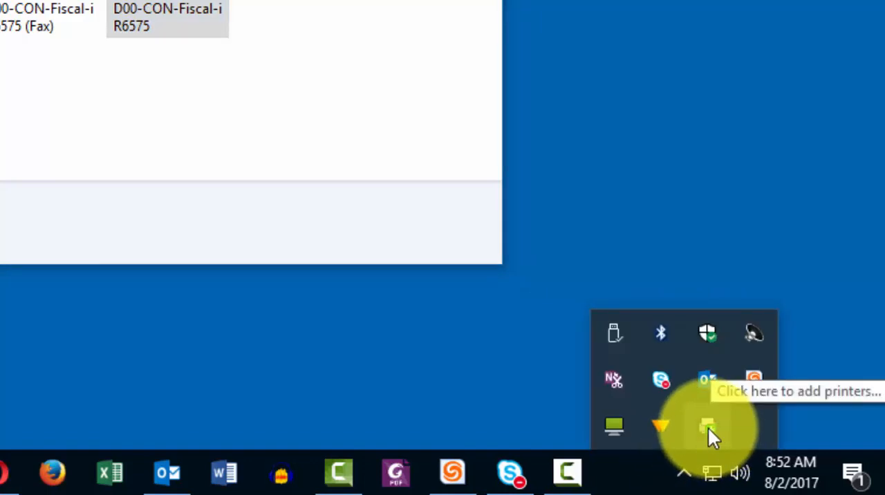